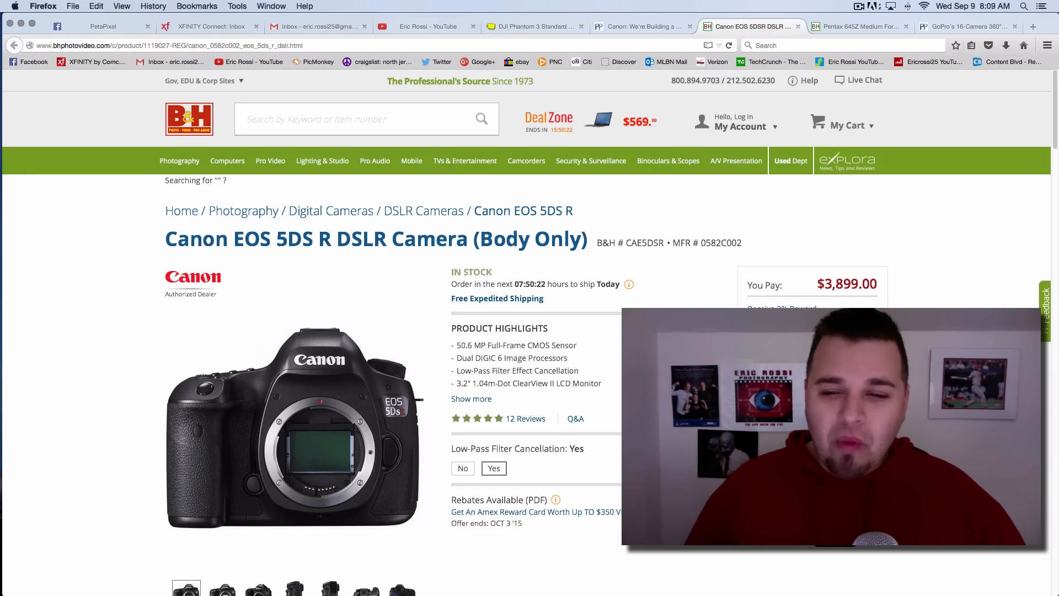
# Step: Switch from the B&H listing to PetaPixel's 'Canon: We're Building a 120MP DSLR' article
pyautogui.click(640, 27)
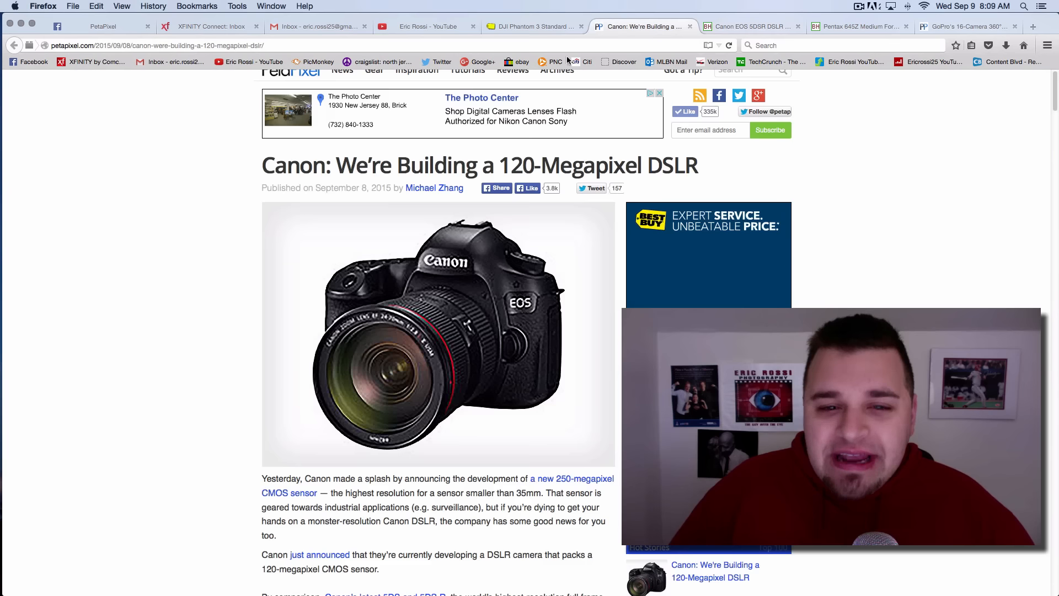
pyautogui.moveTo(114, 310)
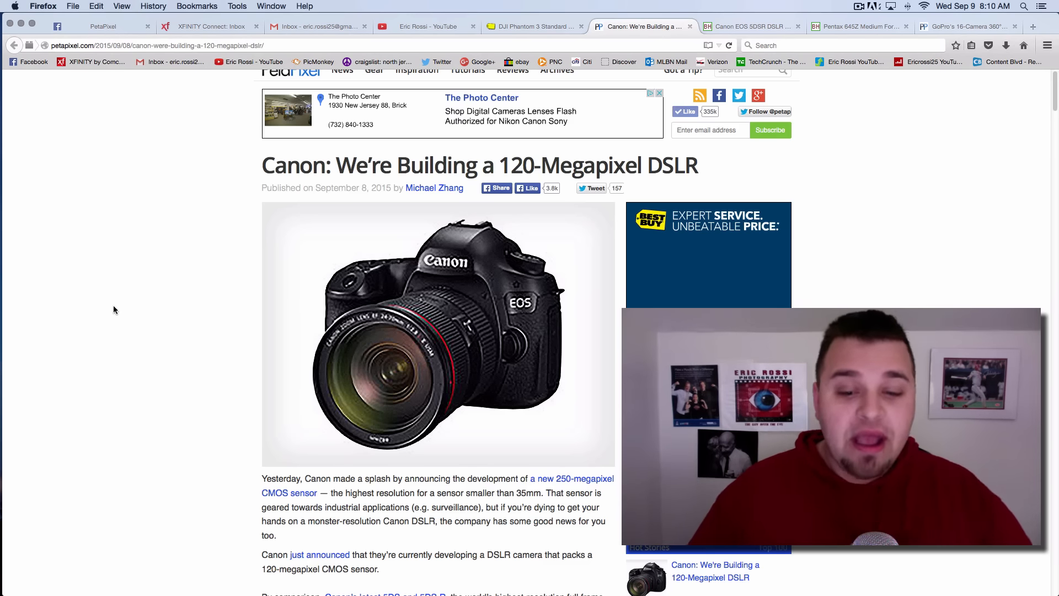
pyautogui.moveTo(568, 10)
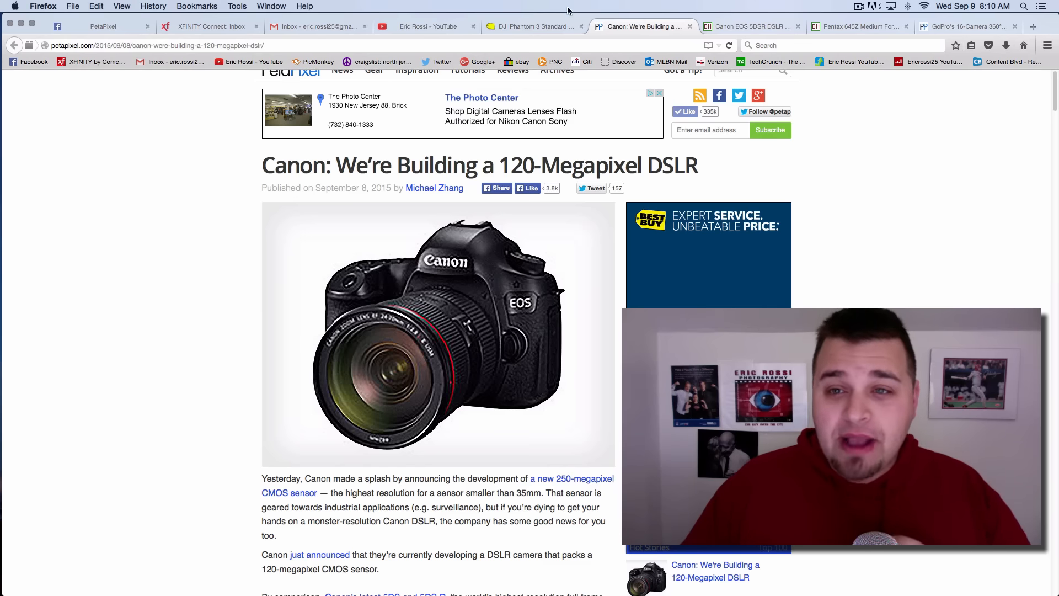
pyautogui.moveTo(752, 27)
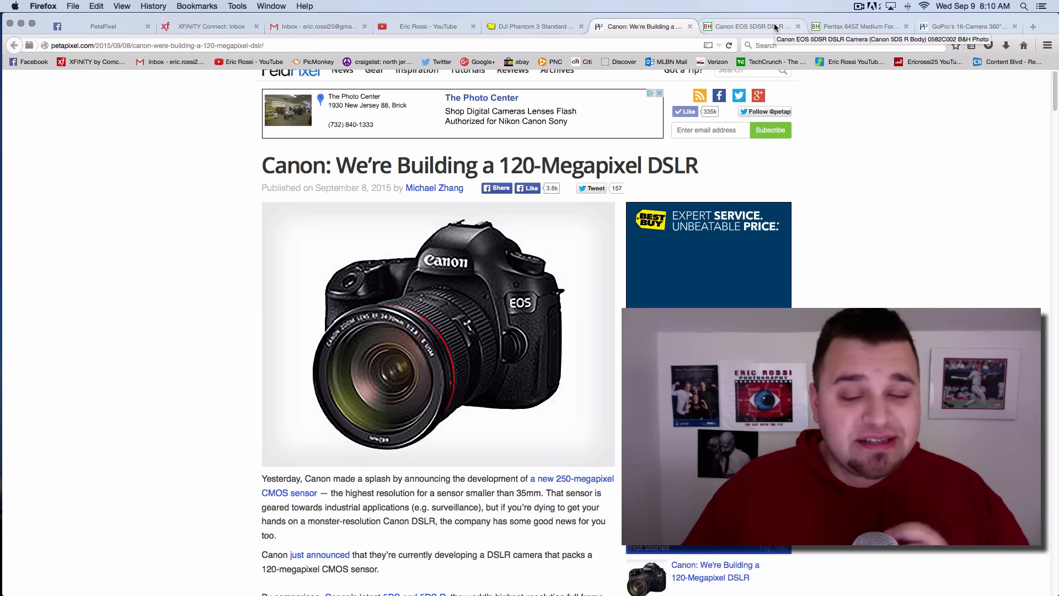
# Step: Bring up B&H's Canon EOS 5DS R DSLR body listing at $3,899.00
pyautogui.click(750, 27)
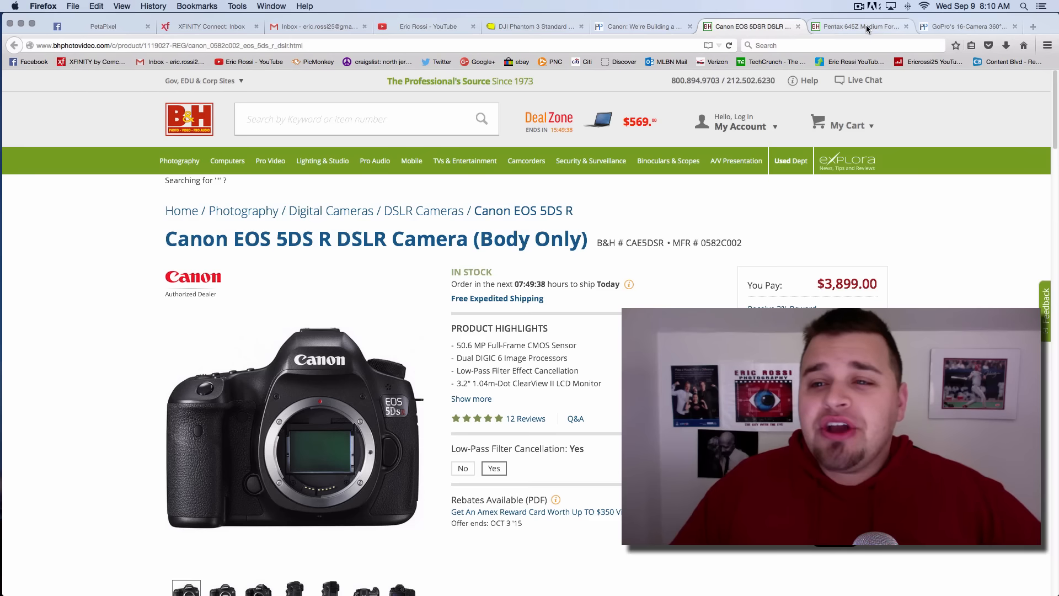
# Step: Show B&H's Pentax 645Z listing at $8,496.95, after glancing back at the Canon article
pyautogui.click(858, 27)
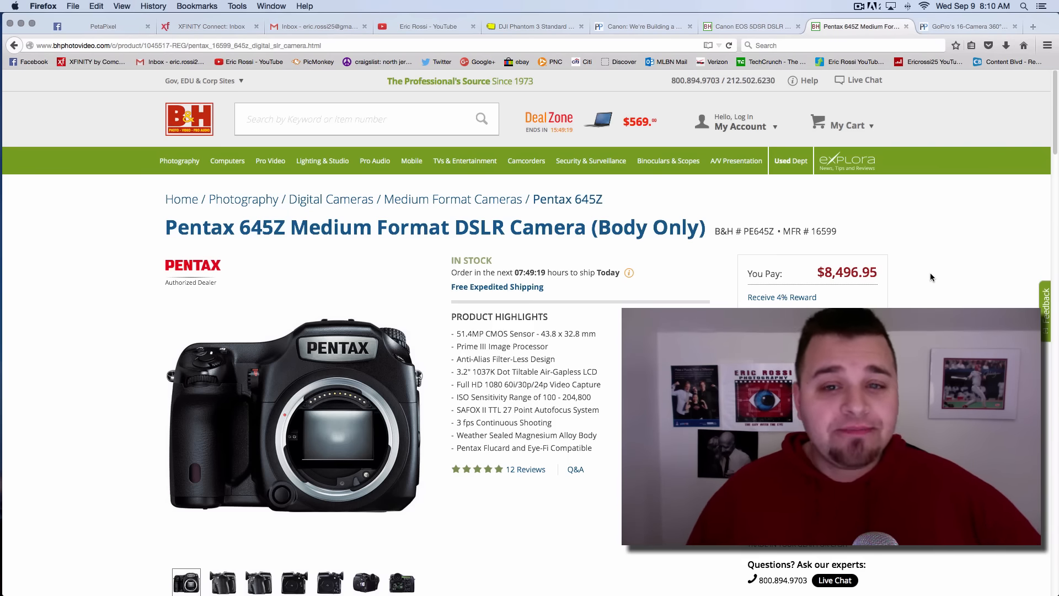
pyautogui.click(642, 26)
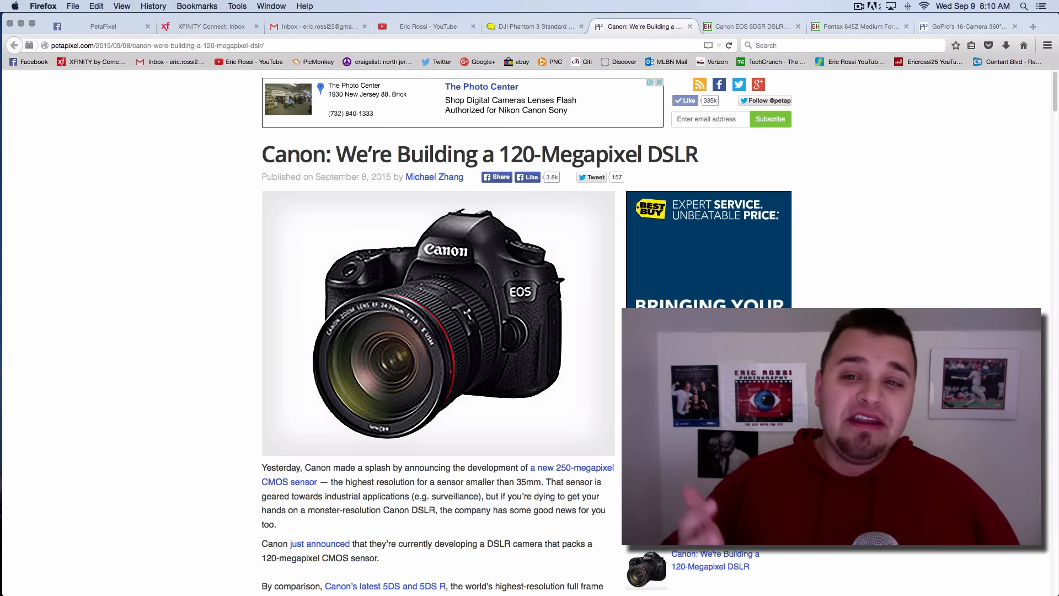
pyautogui.click(858, 26)
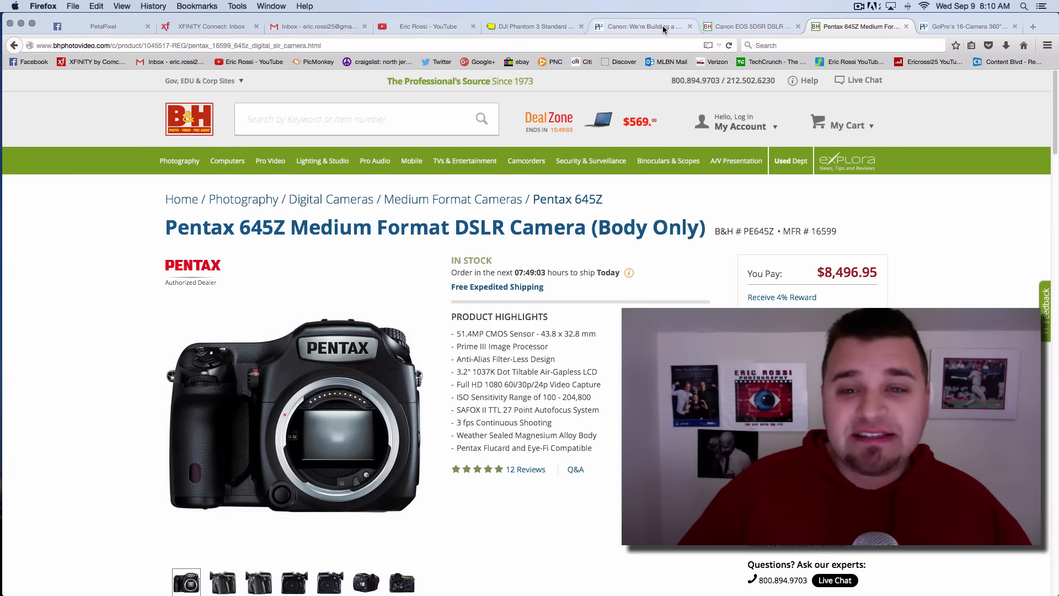
# Step: Return to PetaPixel's 'Canon: We're Building a…' 120-megapixel DSLR article
pyautogui.click(642, 26)
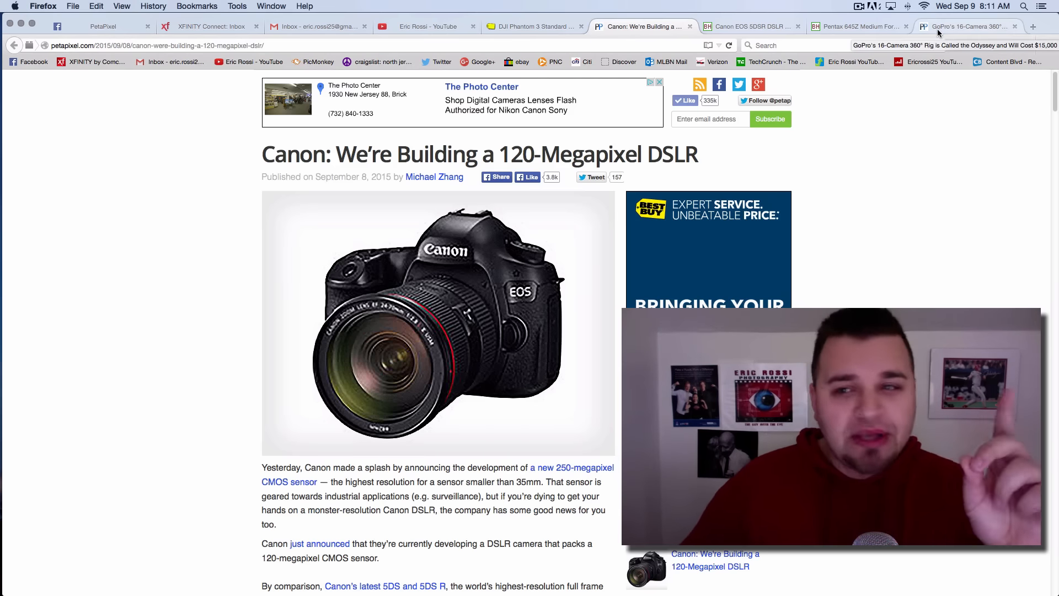
# Step: Open PetaPixel's 'GoPro's 16-Camera 360°' Odyssey rig article from the rightmost tab
pyautogui.click(966, 26)
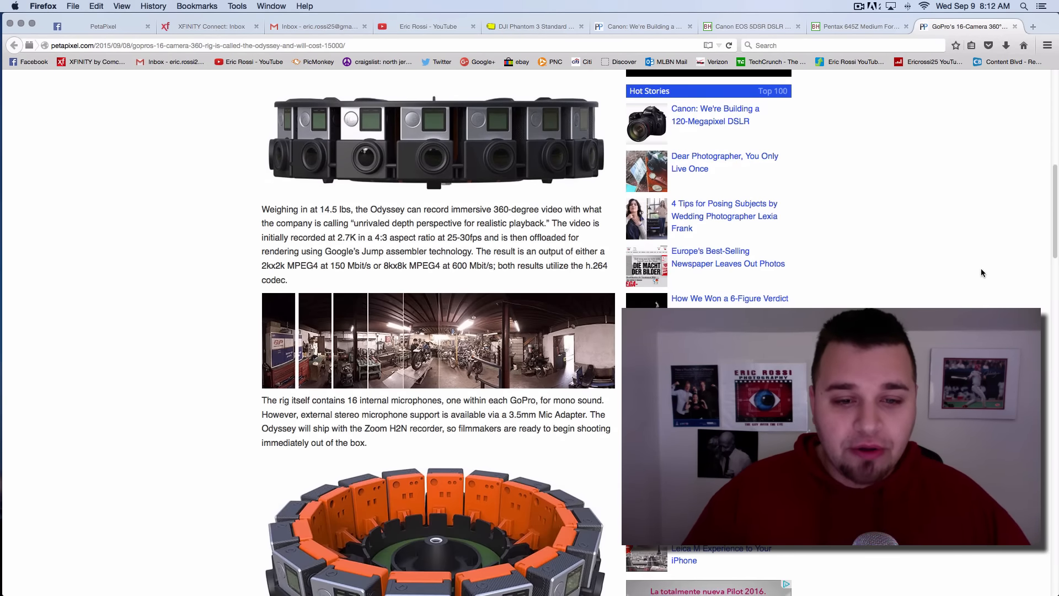
# Step: Read the Odyssey article's battery, package contents and promo video, then switch to the Canon article
pyautogui.scroll(-3)
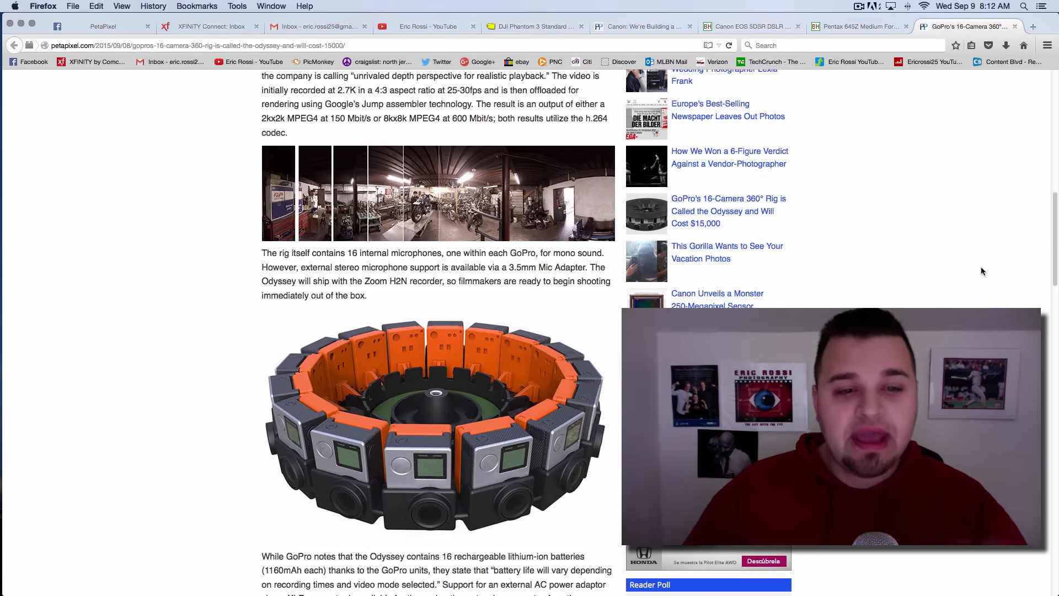
pyautogui.scroll(-3)
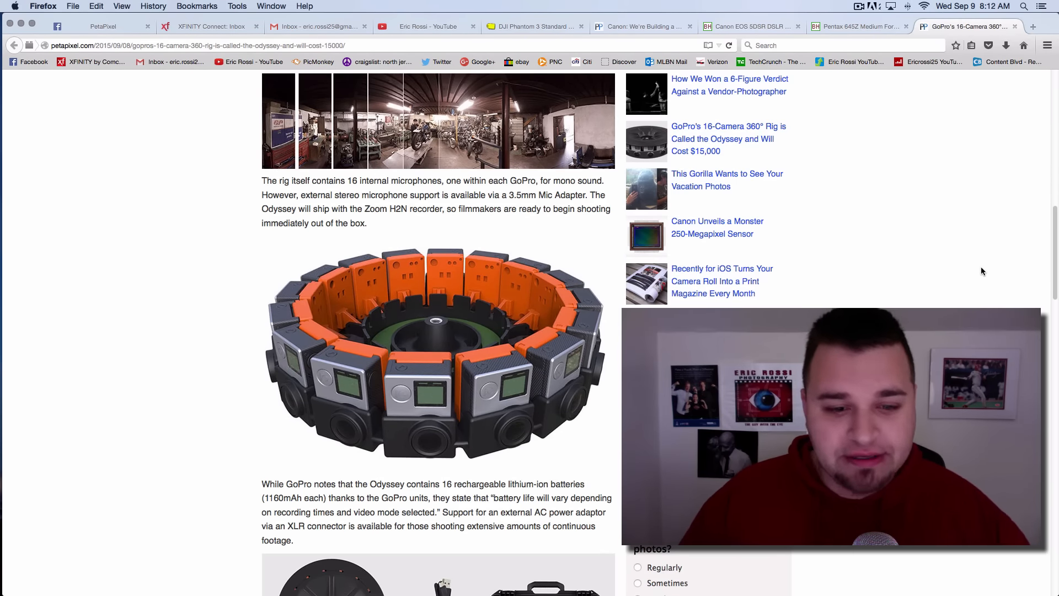
pyautogui.scroll(-3)
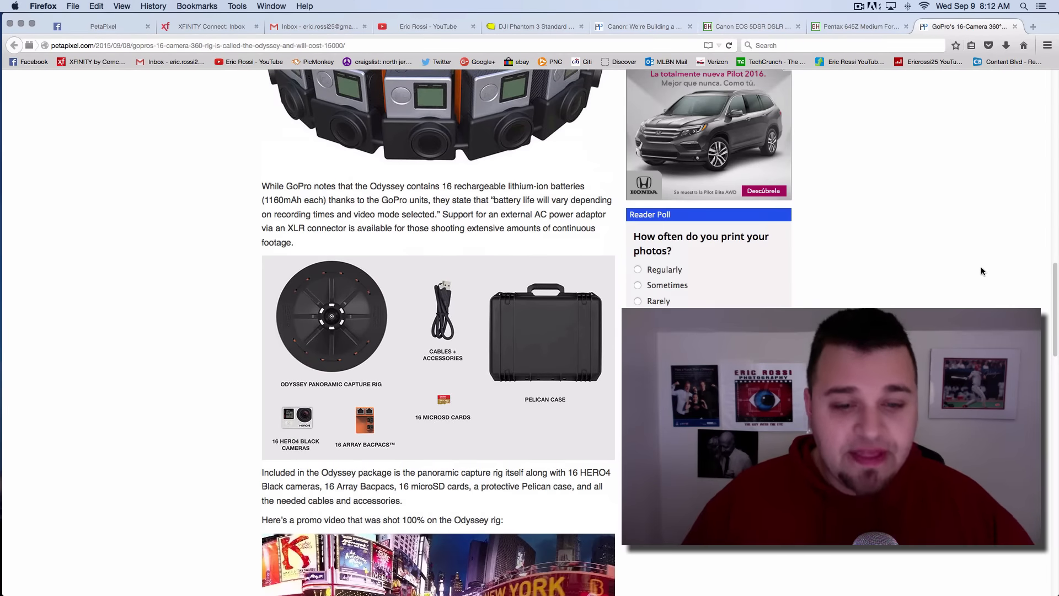
pyautogui.scroll(-3)
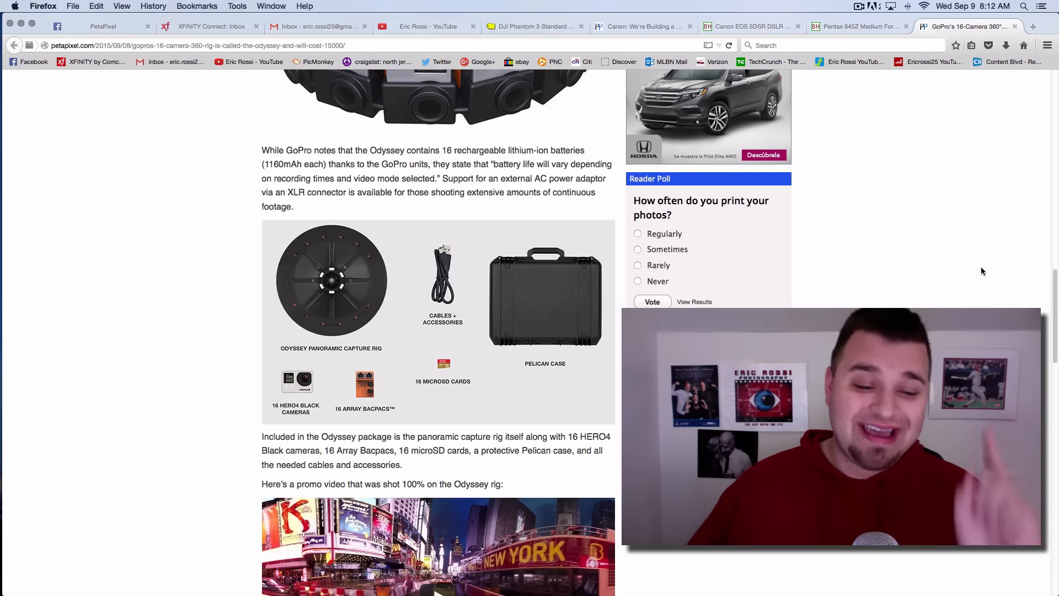
pyautogui.scroll(-3)
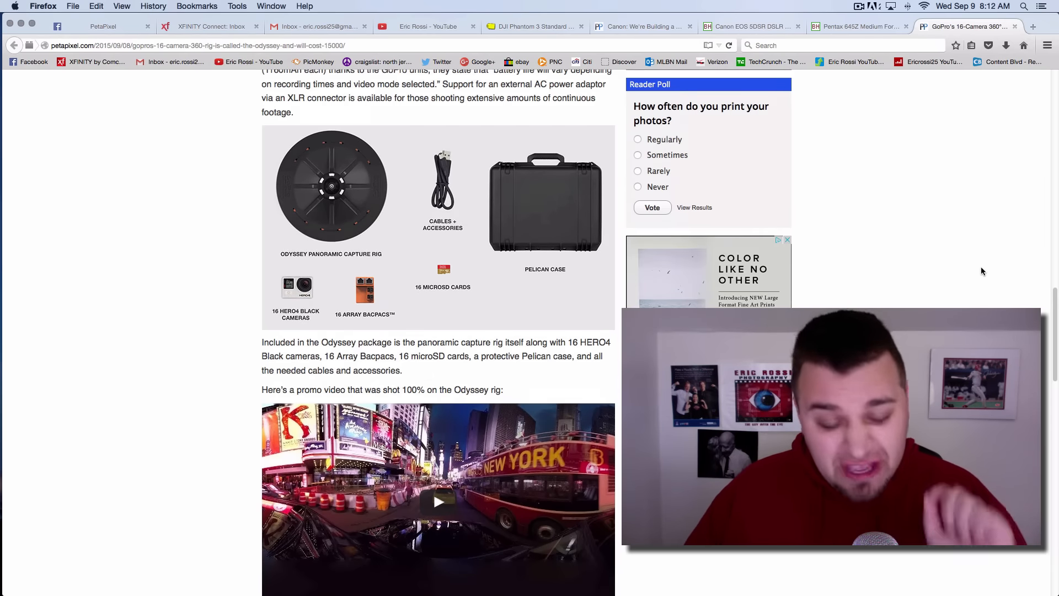
pyautogui.scroll(-3)
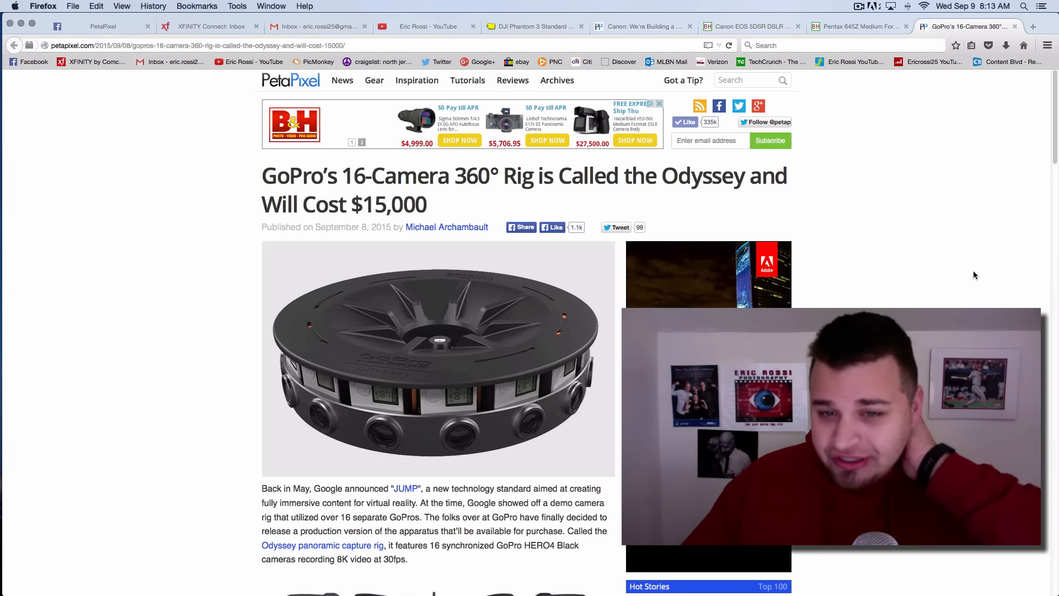
pyautogui.click(642, 26)
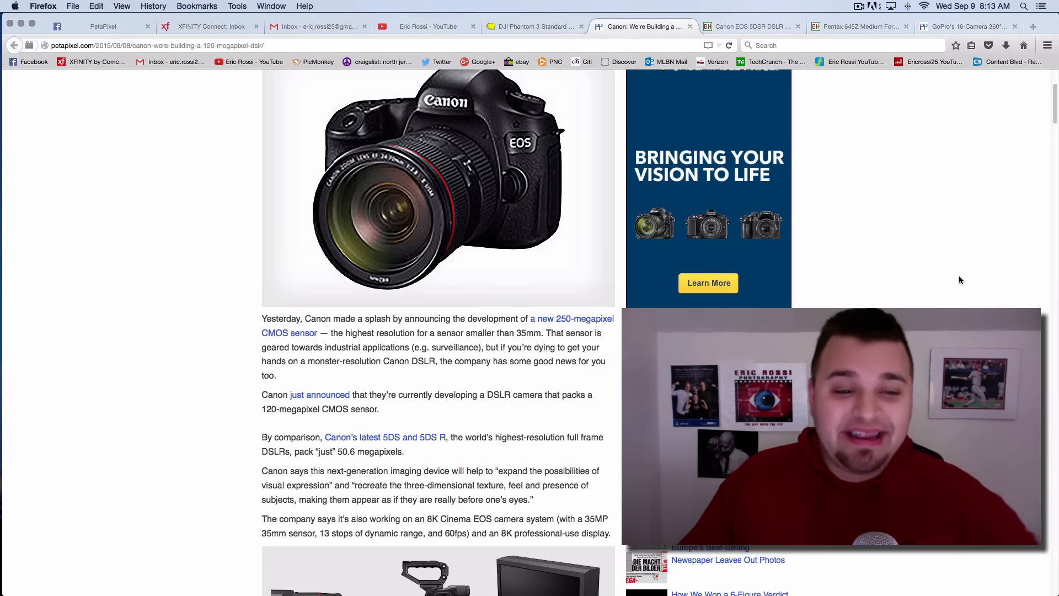